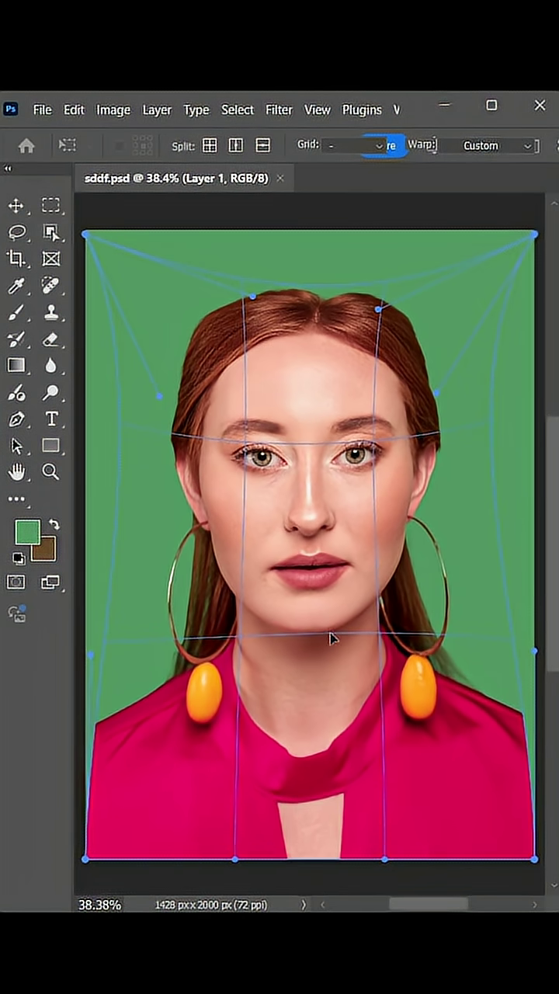
Commit the warp on the mirrored half, duplicate the layer (Ctrl+J) and start the Liquify filter
key(Enter)
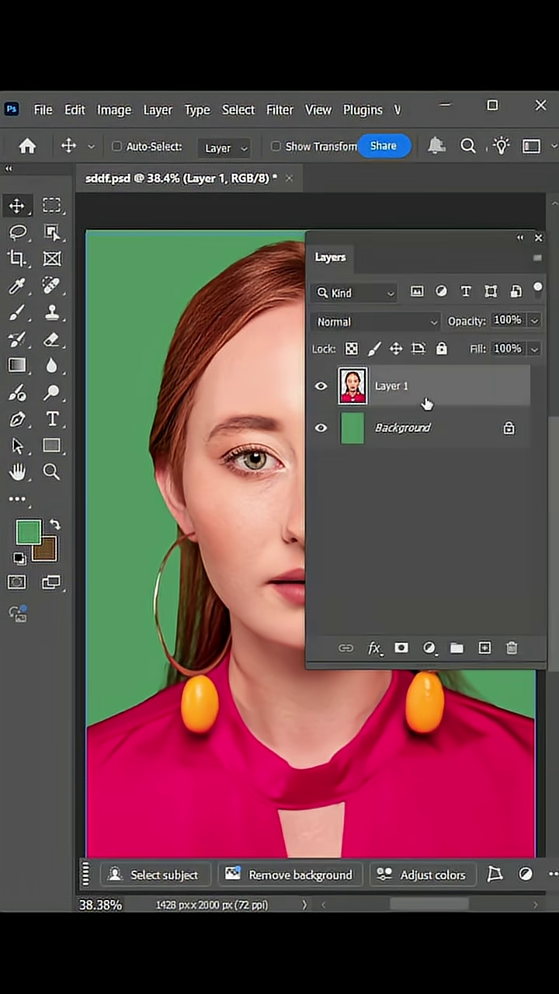
key(Ctrl+J)
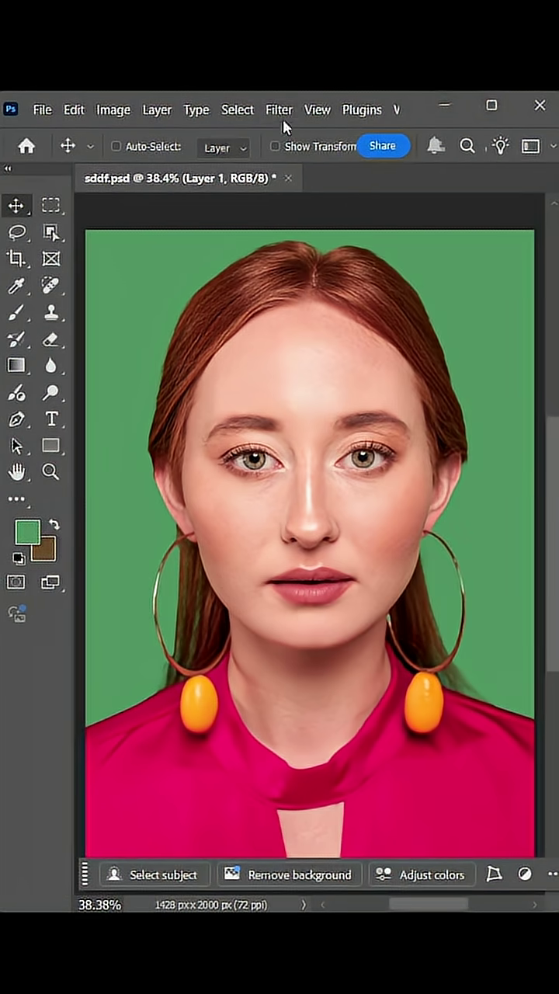
click(278, 108)
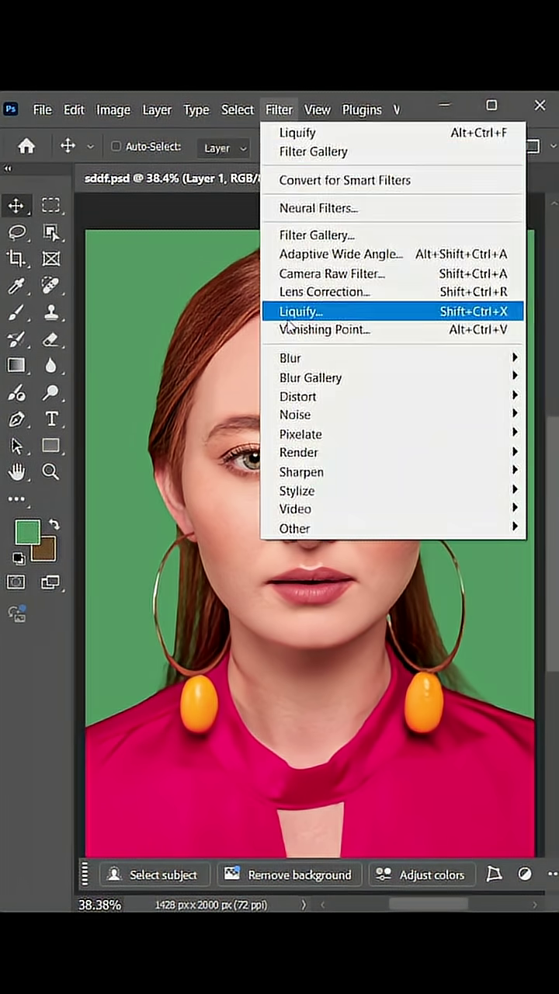
click(300, 311)
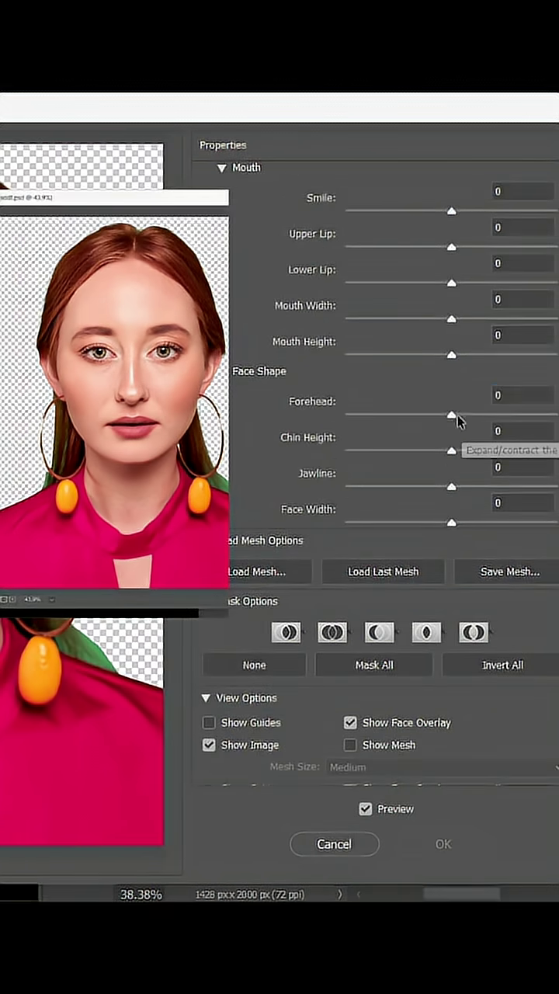
Set Face-Aware Eye Size -50 and Eye Height -70, adjust nose, mouth and jaw sliders, and apply
drag(451, 413, 346, 413)
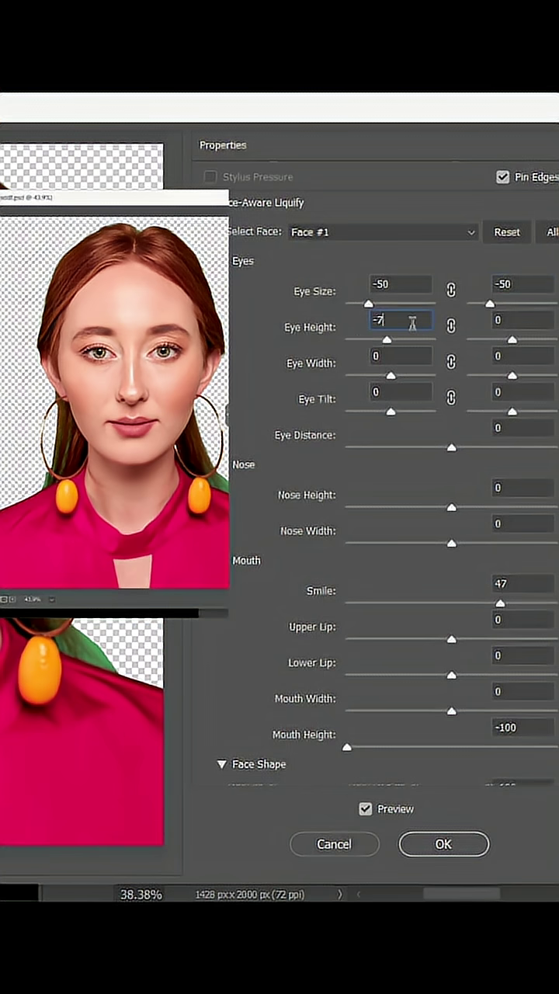
text(-70)
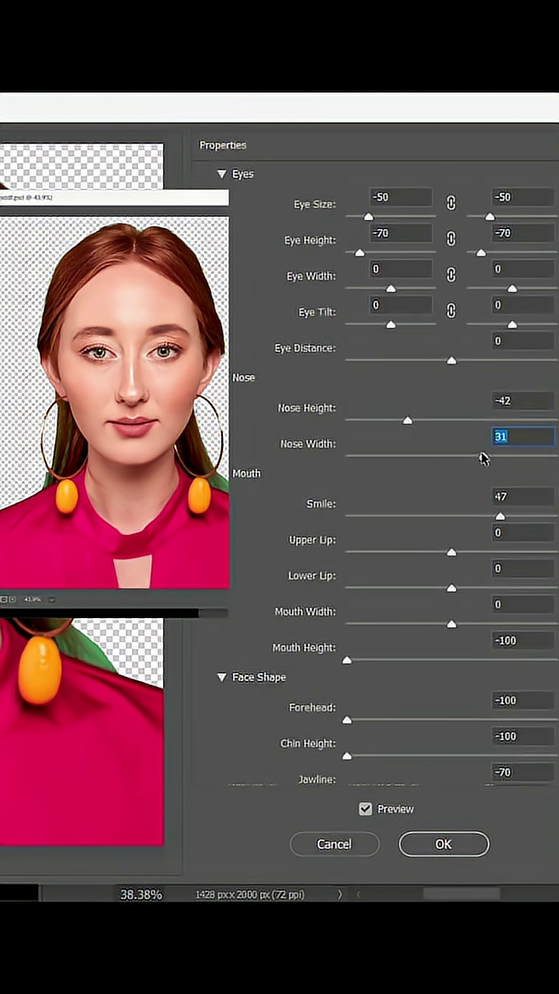
click(443, 845)
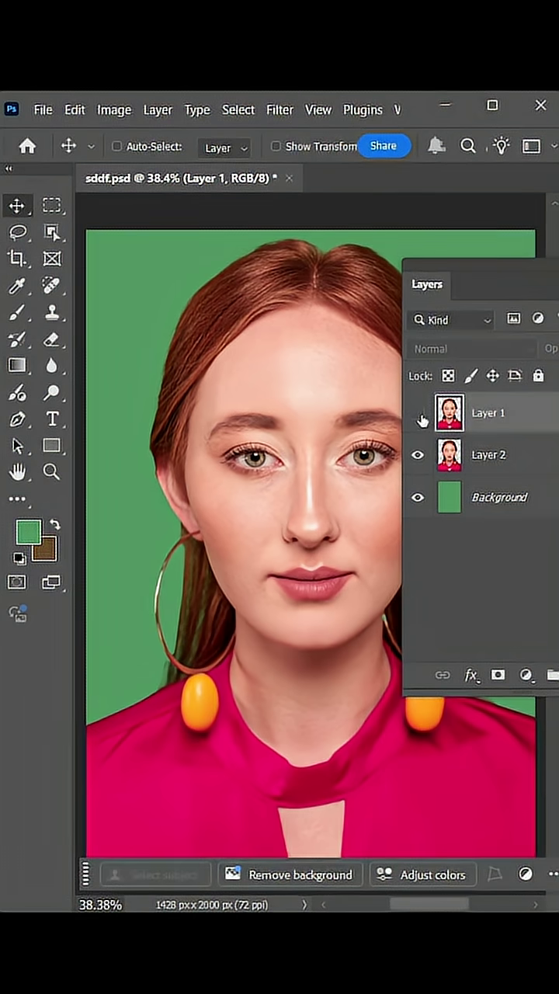